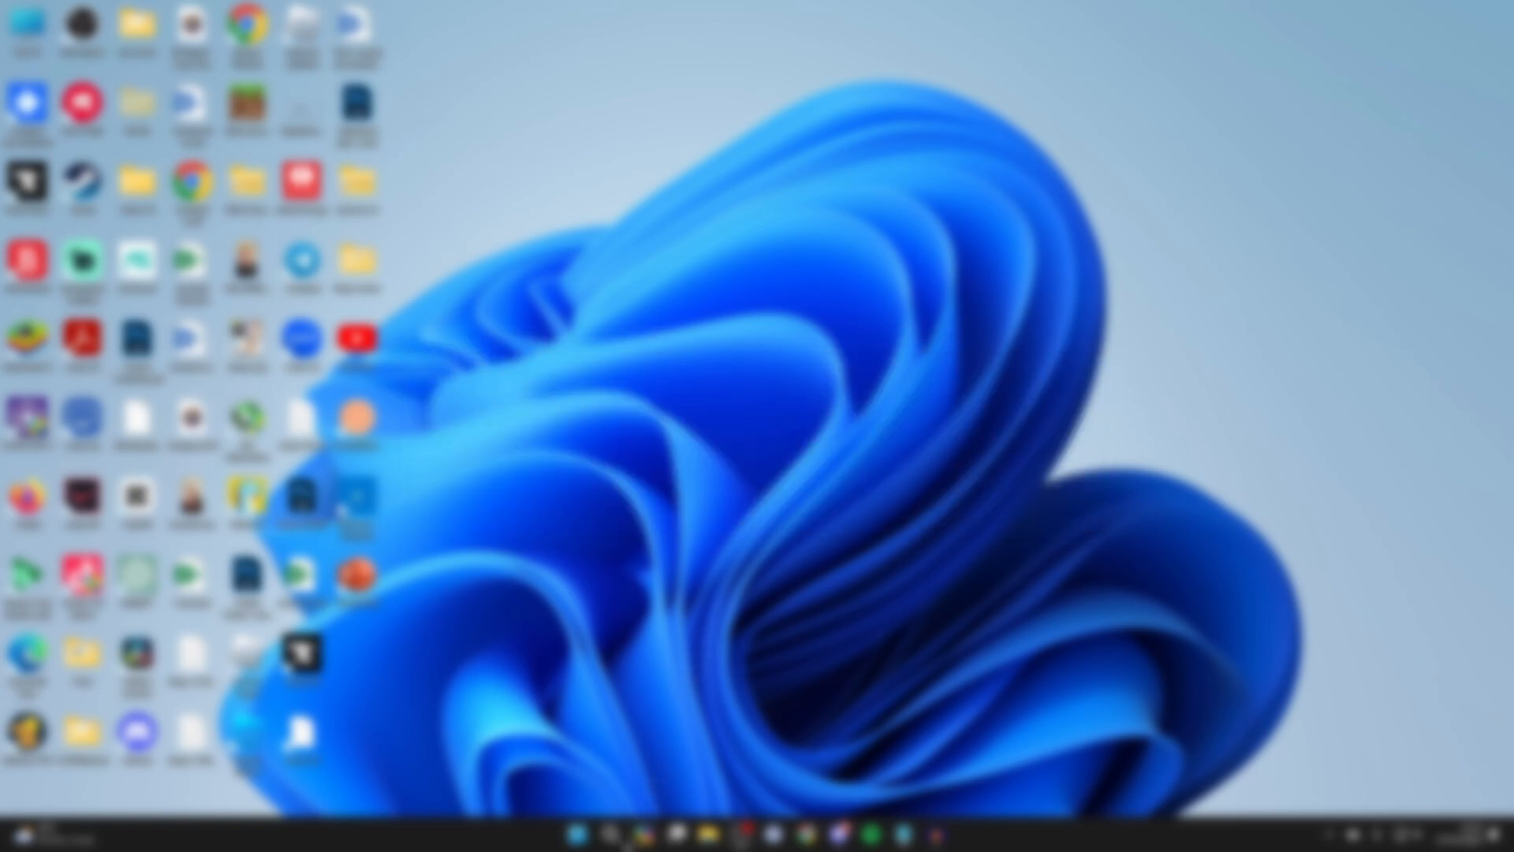
Search Start for "micro" and launch Microsoft Store from Best match.
click(609, 833)
text(micro)
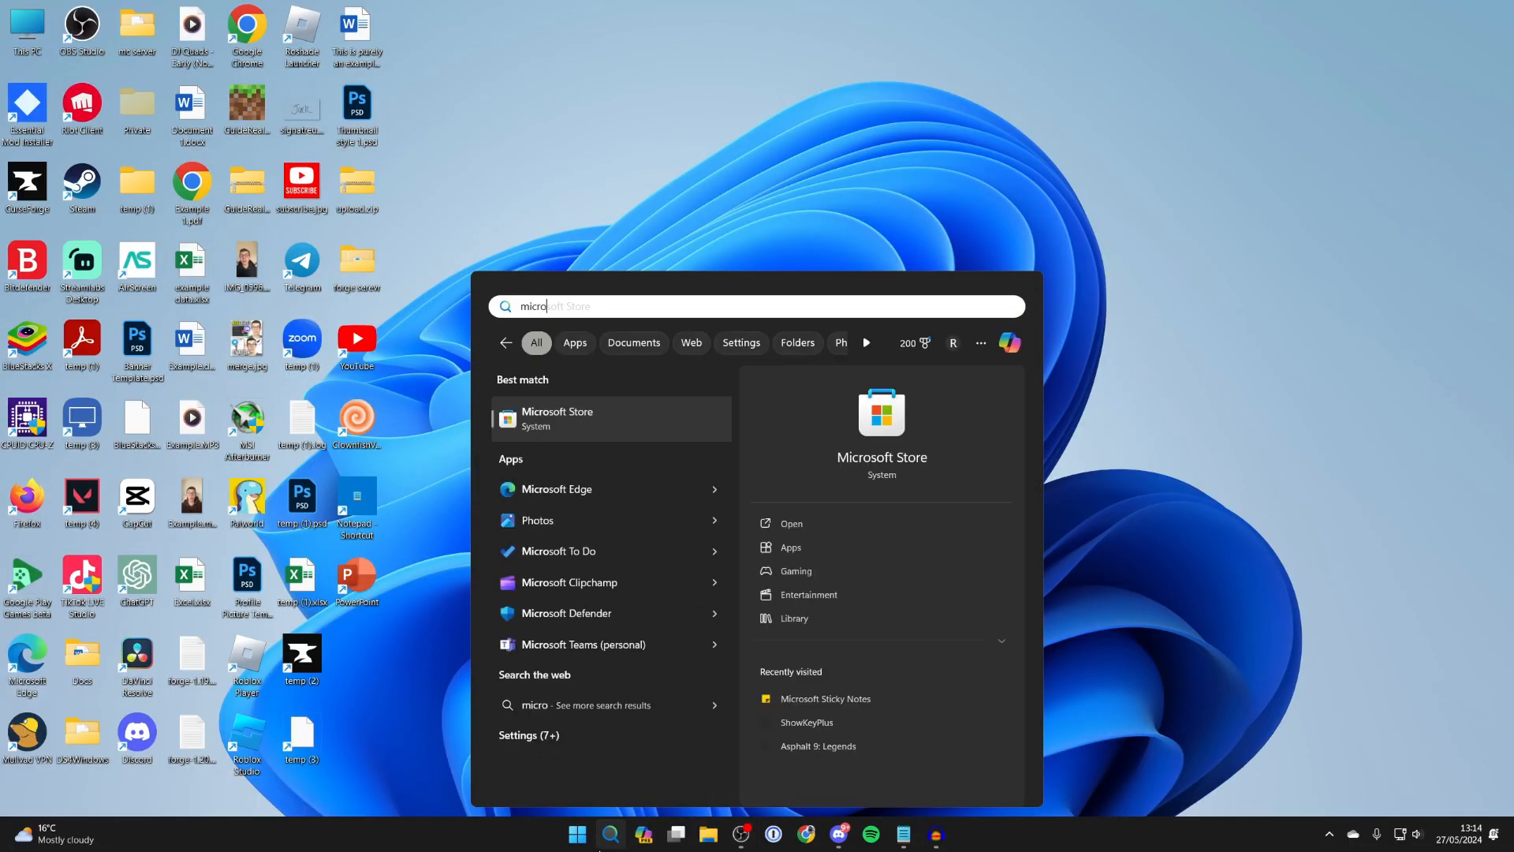
click(557, 417)
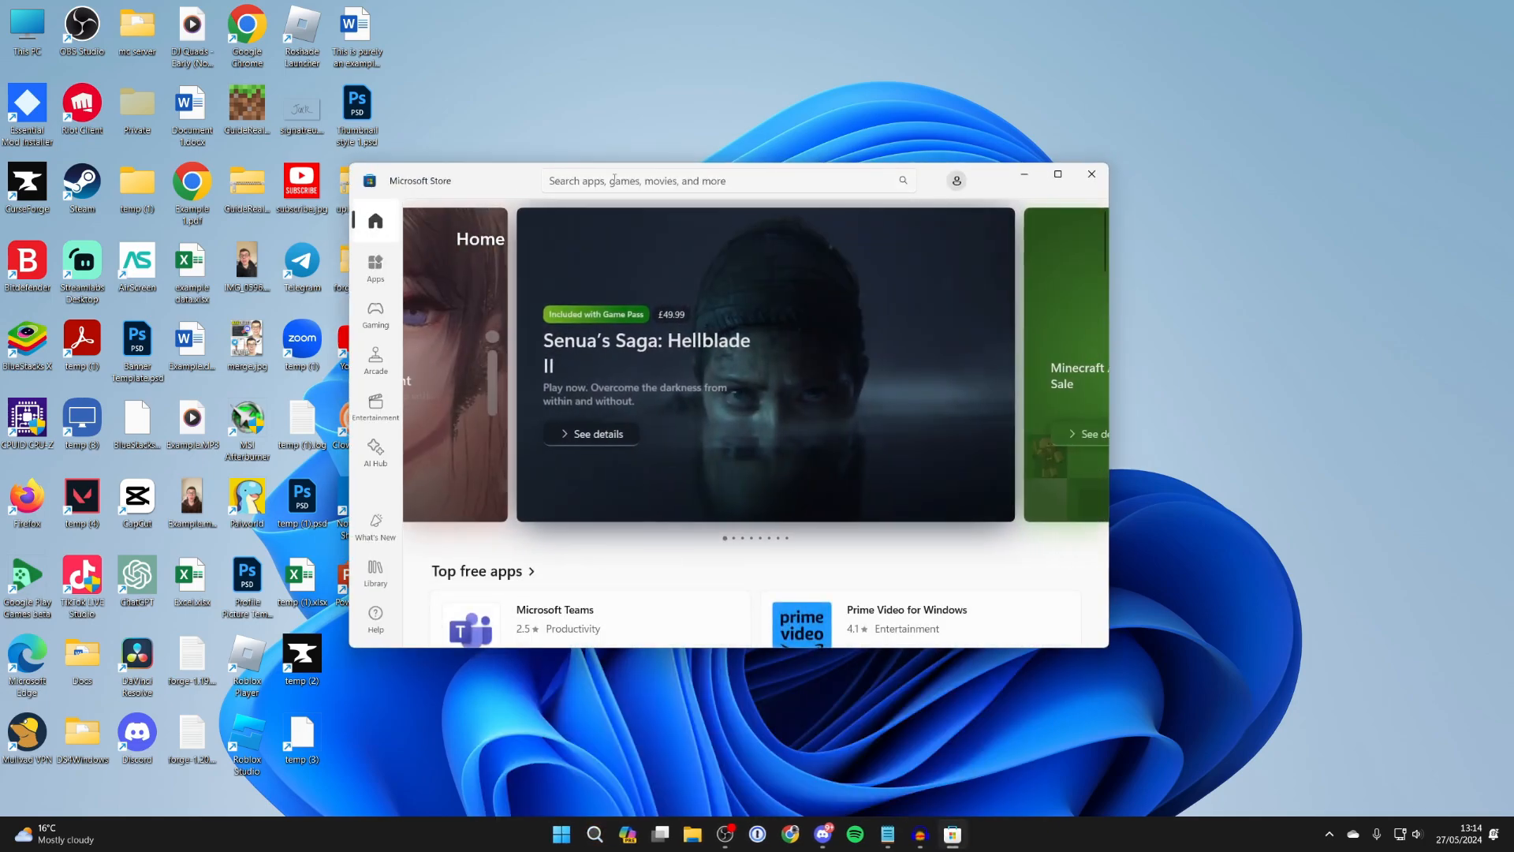
Search the Store for "powertoys" and install Microsoft PowerToys.
text(p)
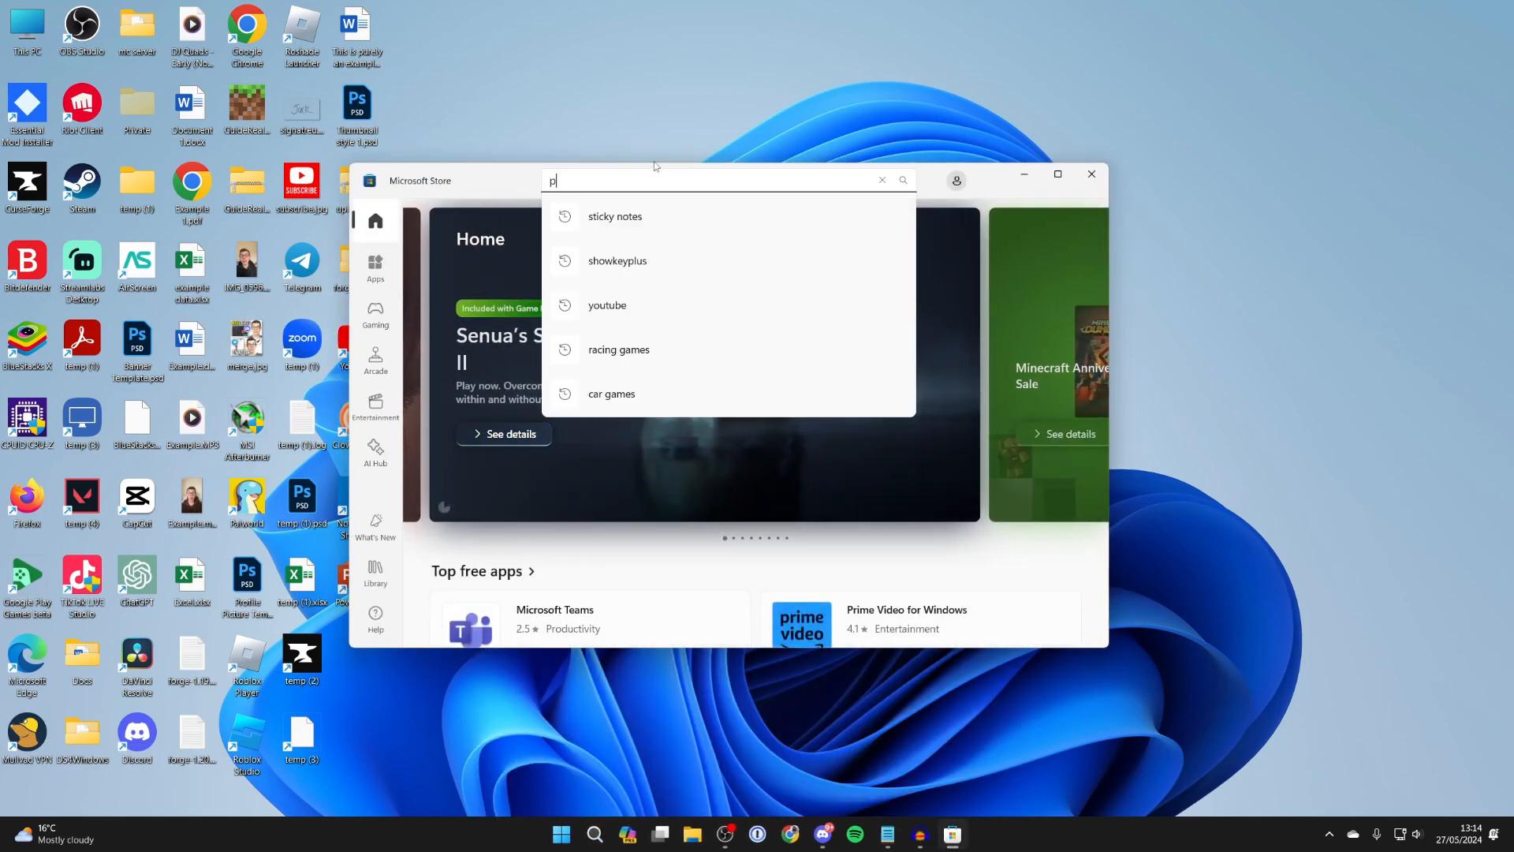
text(owertoys)
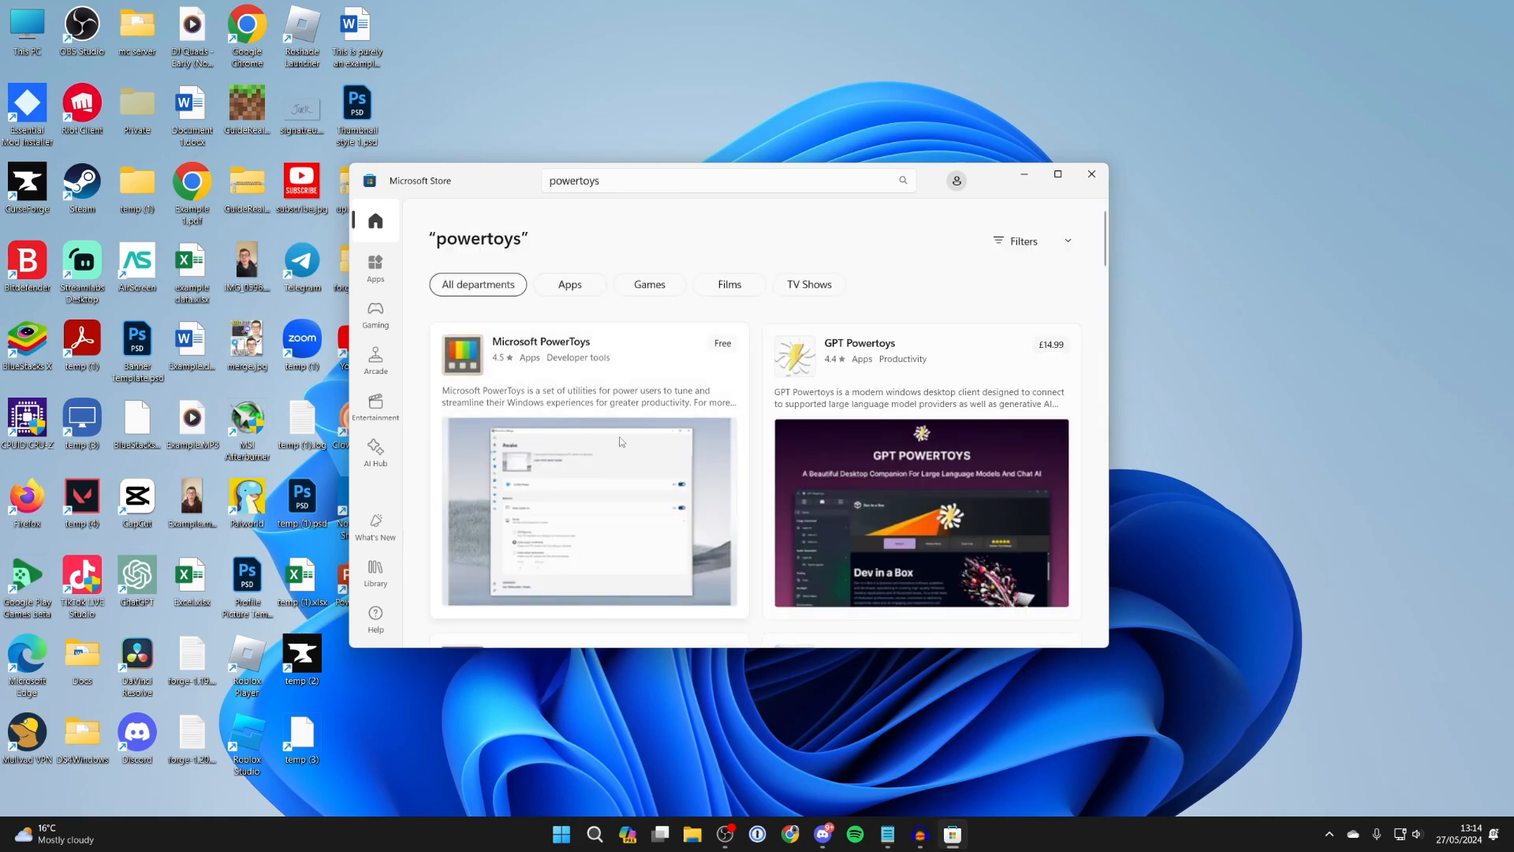
click(541, 341)
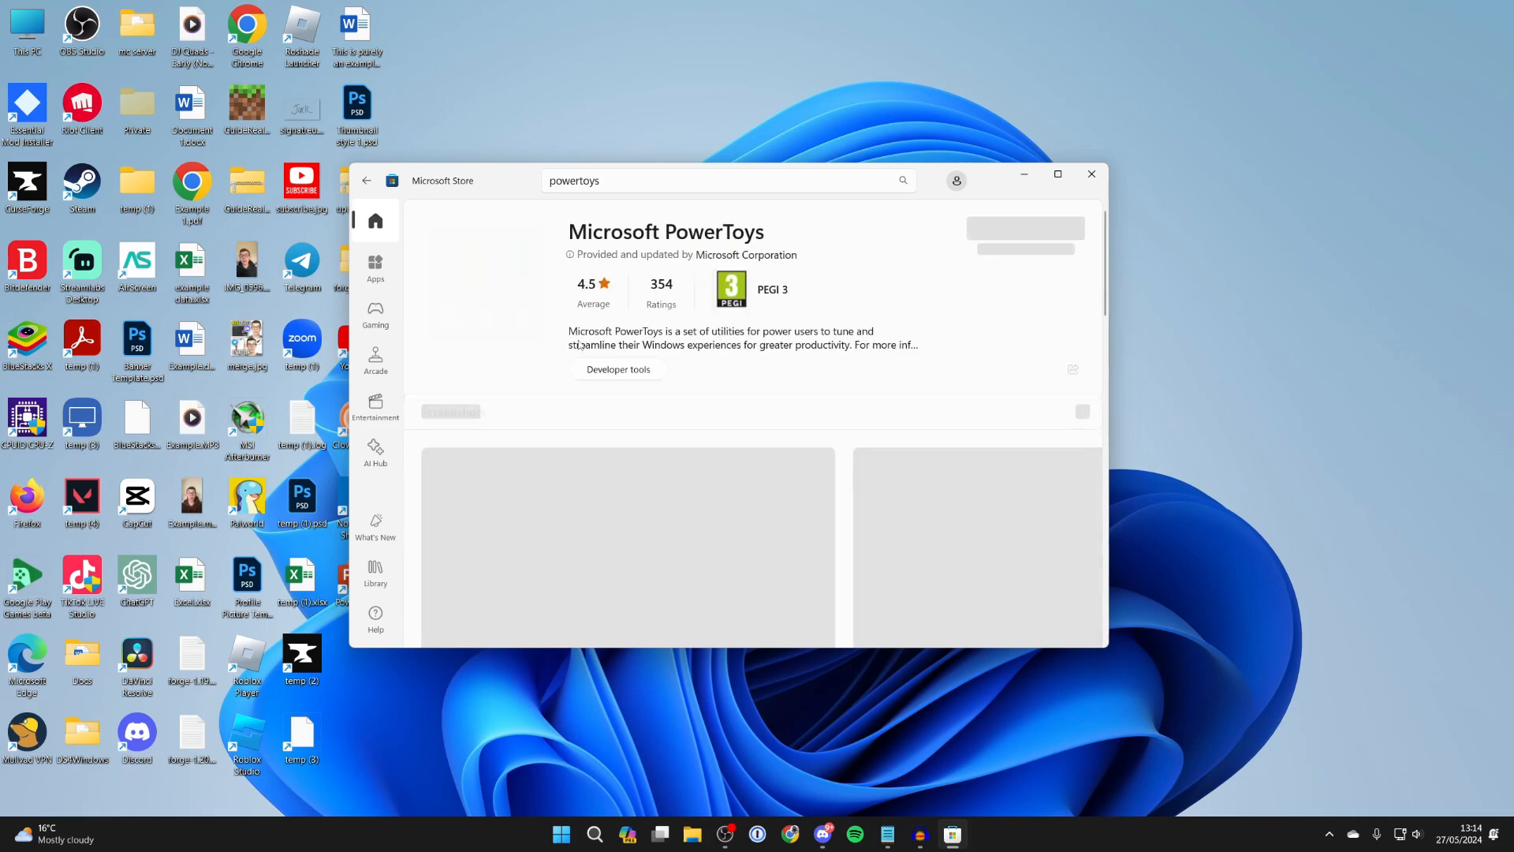
click(1025, 228)
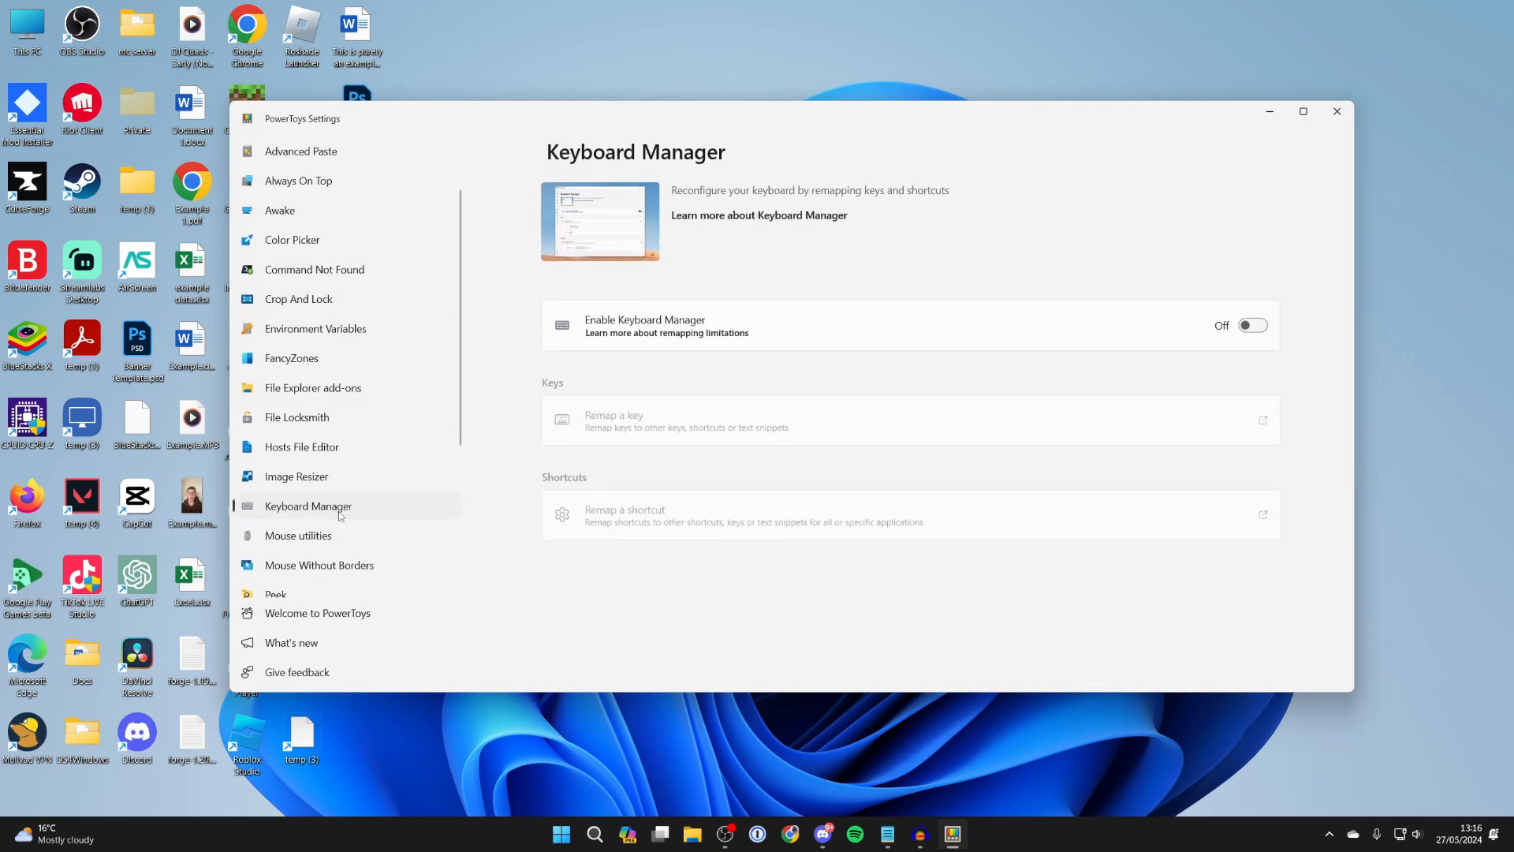
mouse_move(1149, 306)
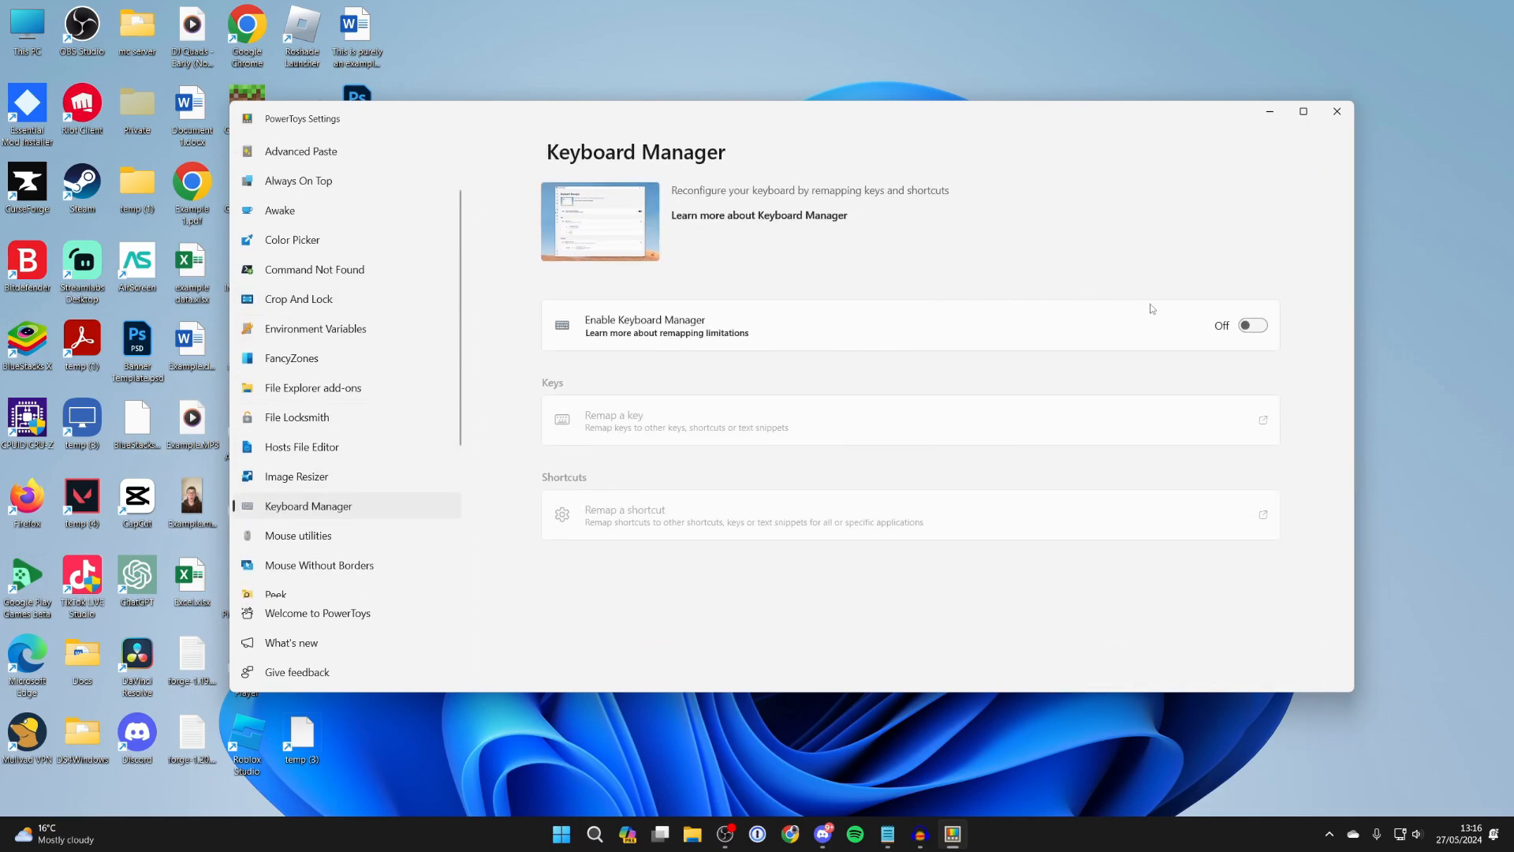
Switch the Enable Keyboard Manager toggle to On.
click(1251, 325)
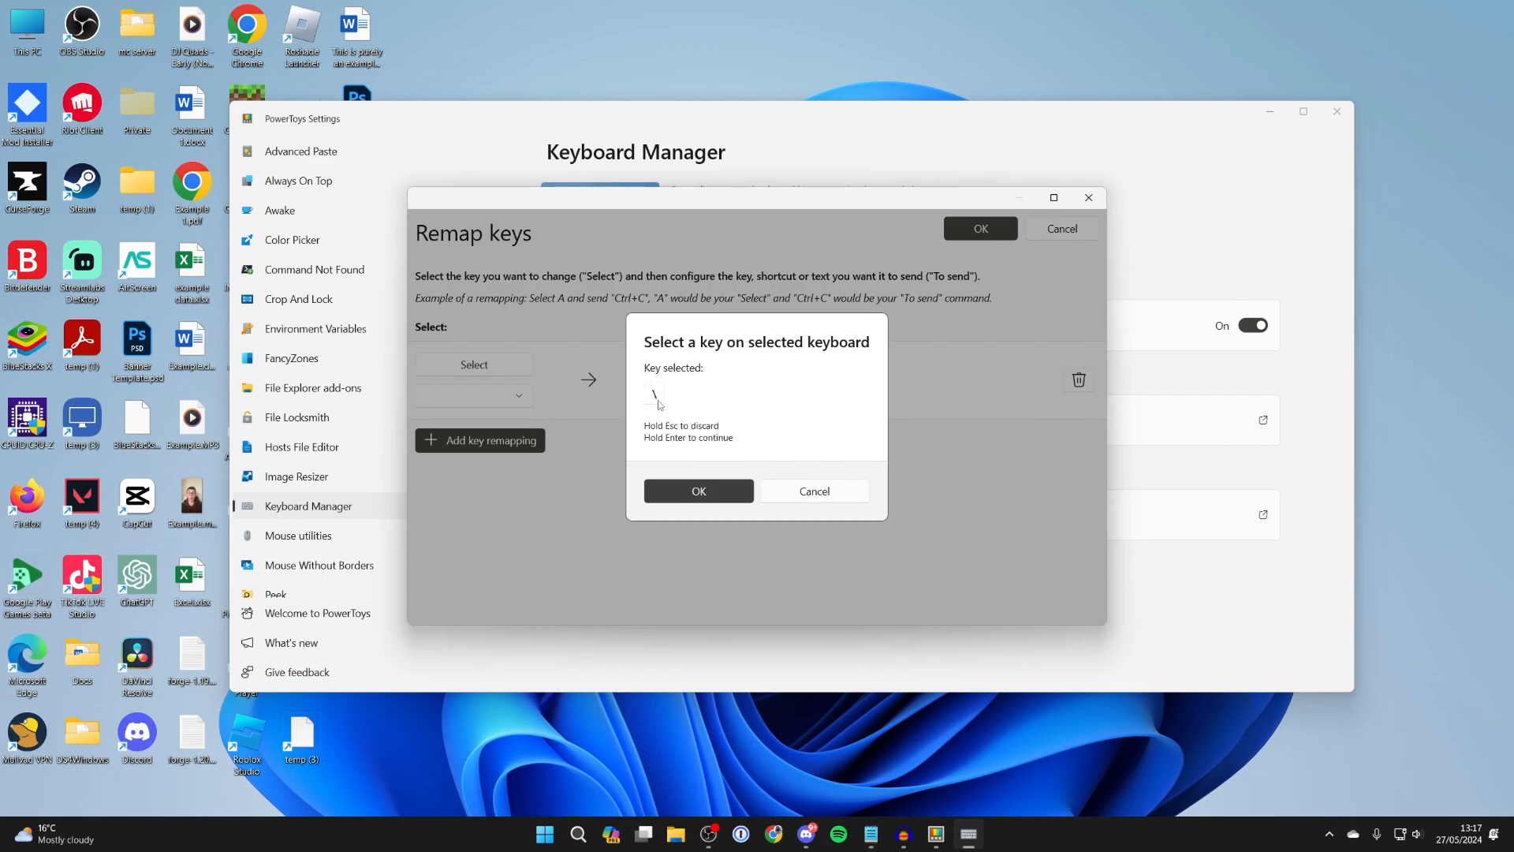
Confirm backslash as the source key of the new remapping.
click(698, 490)
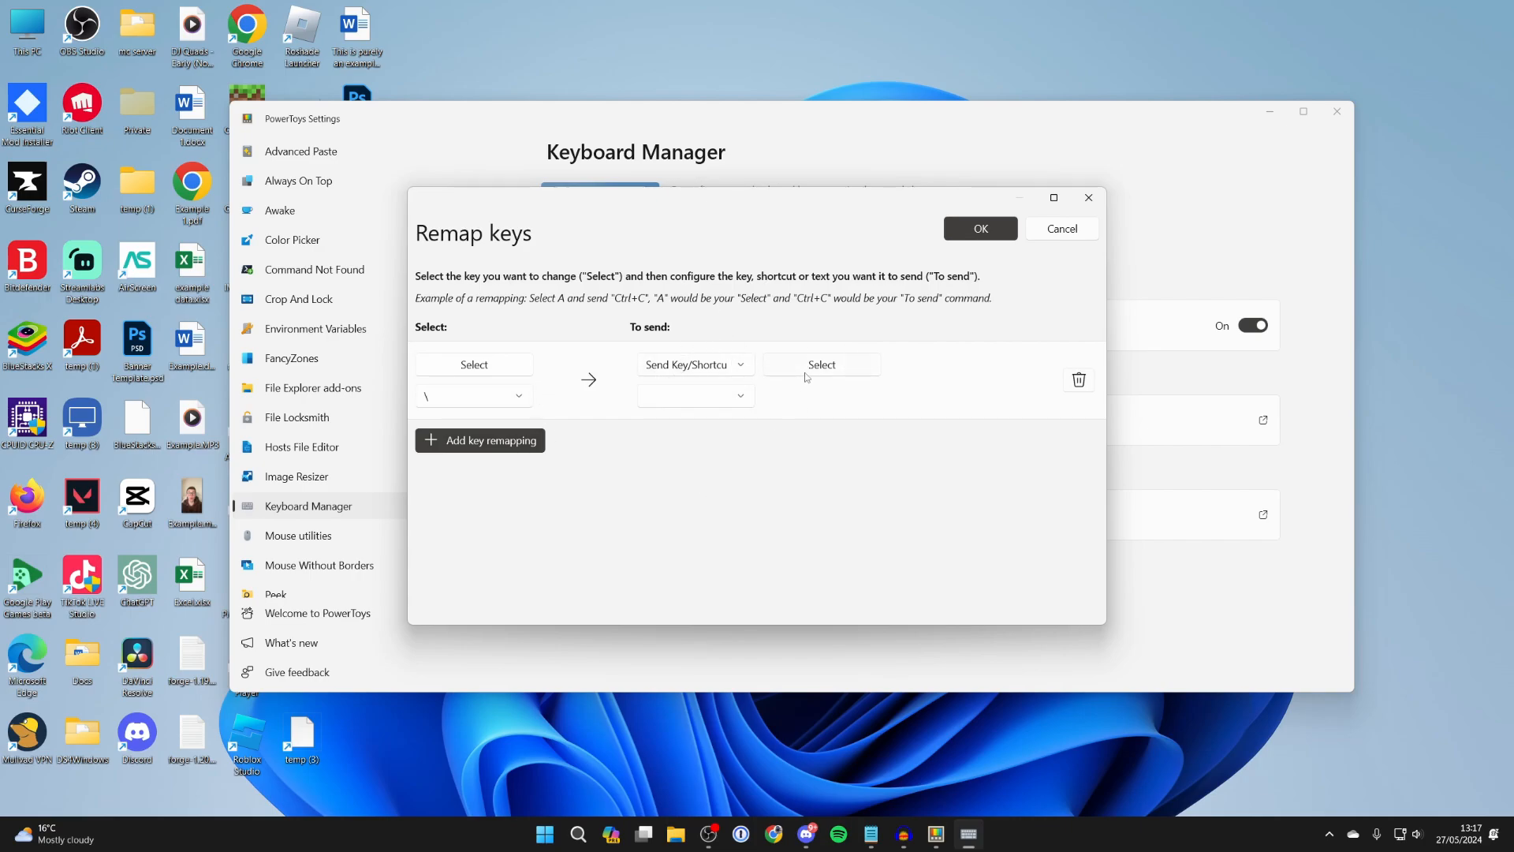
Set Backspace as the key backslash sends and submit the remapping.
click(821, 364)
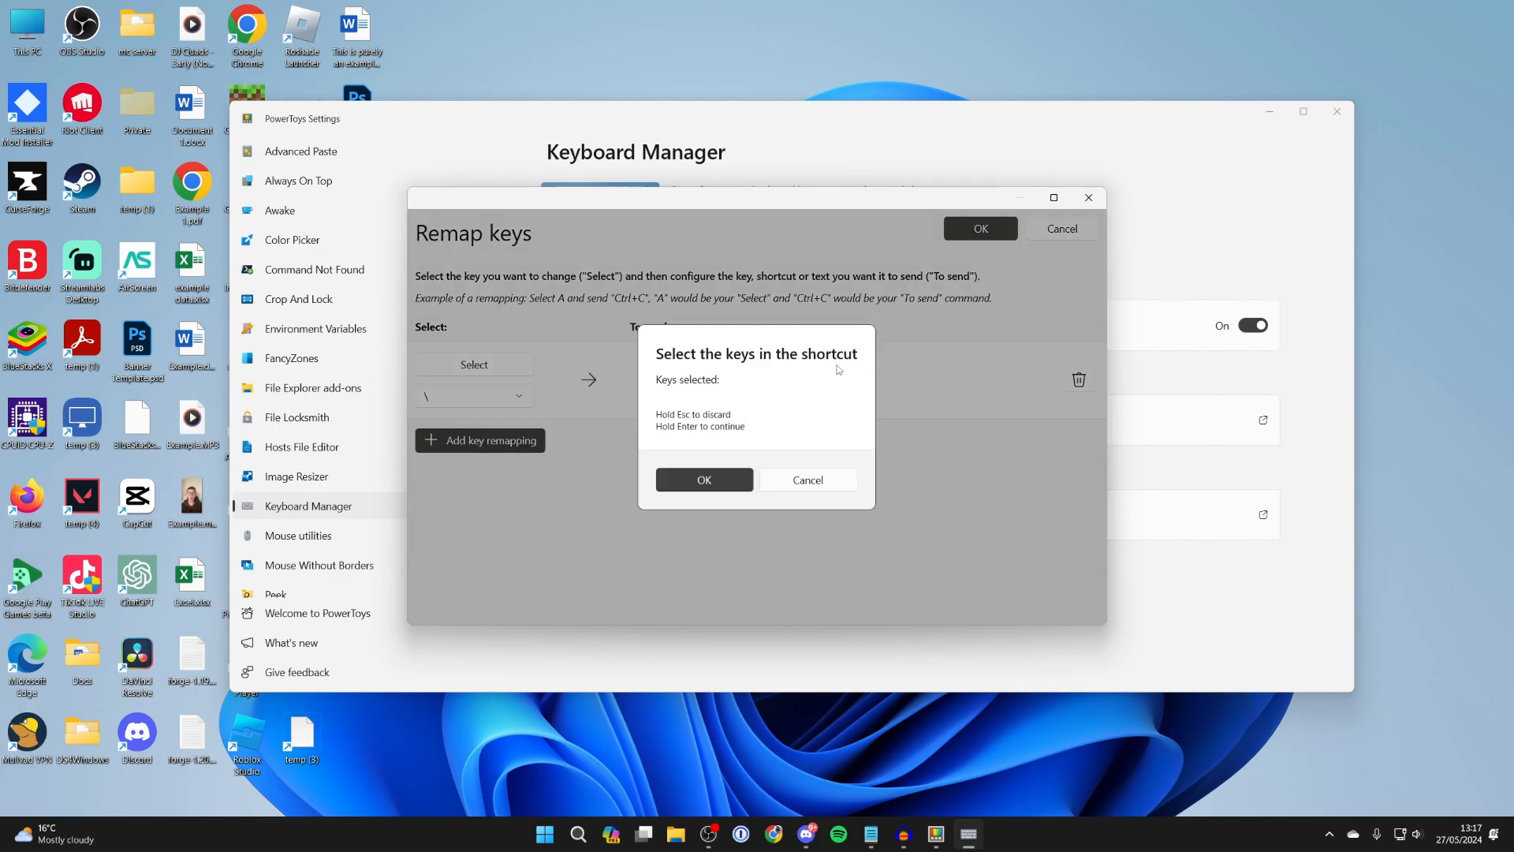
key(Backspace)
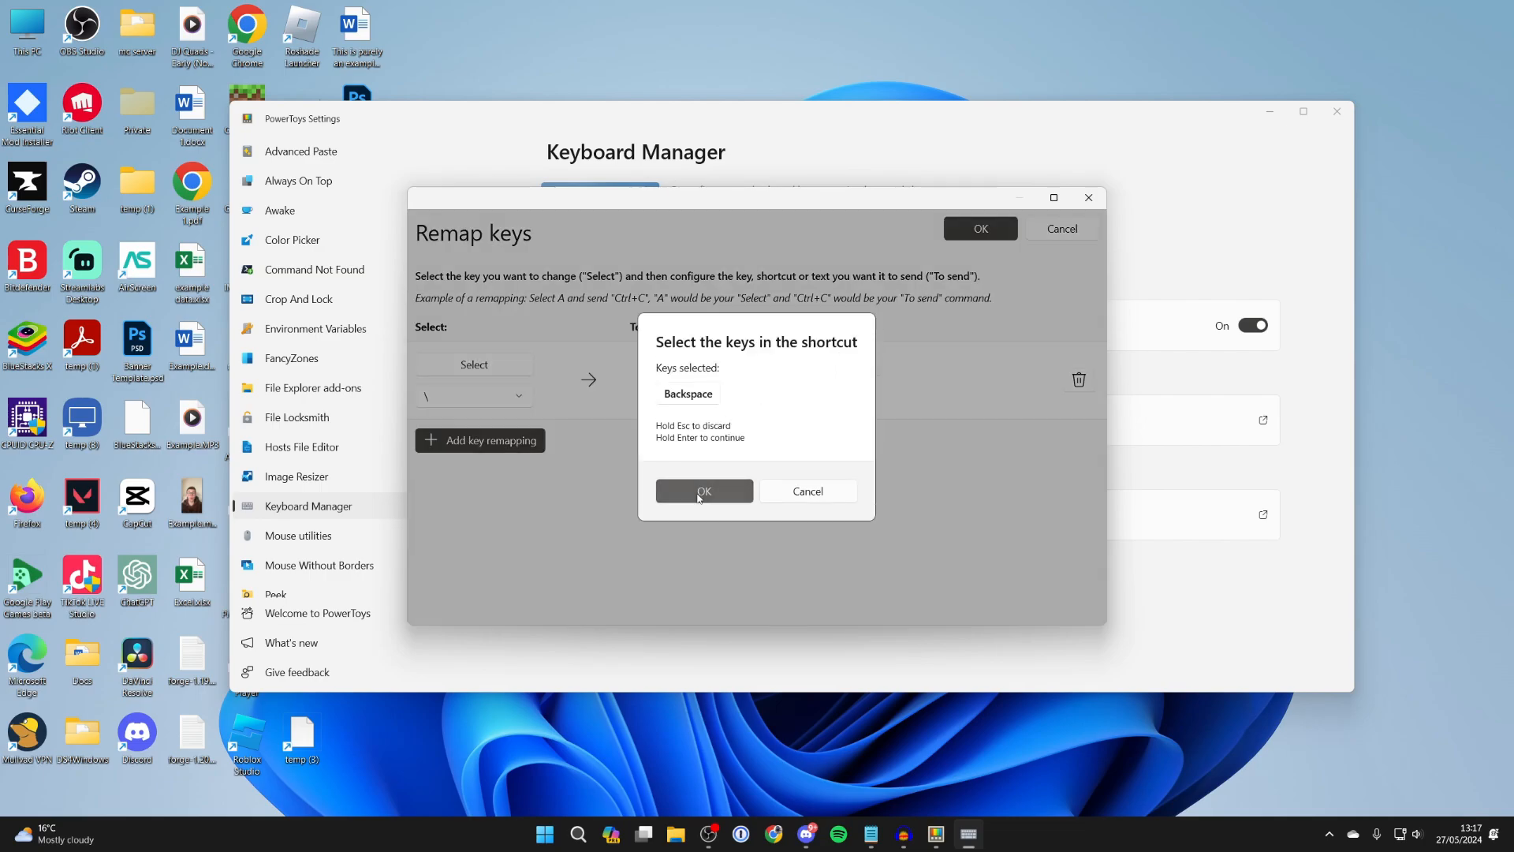
click(704, 490)
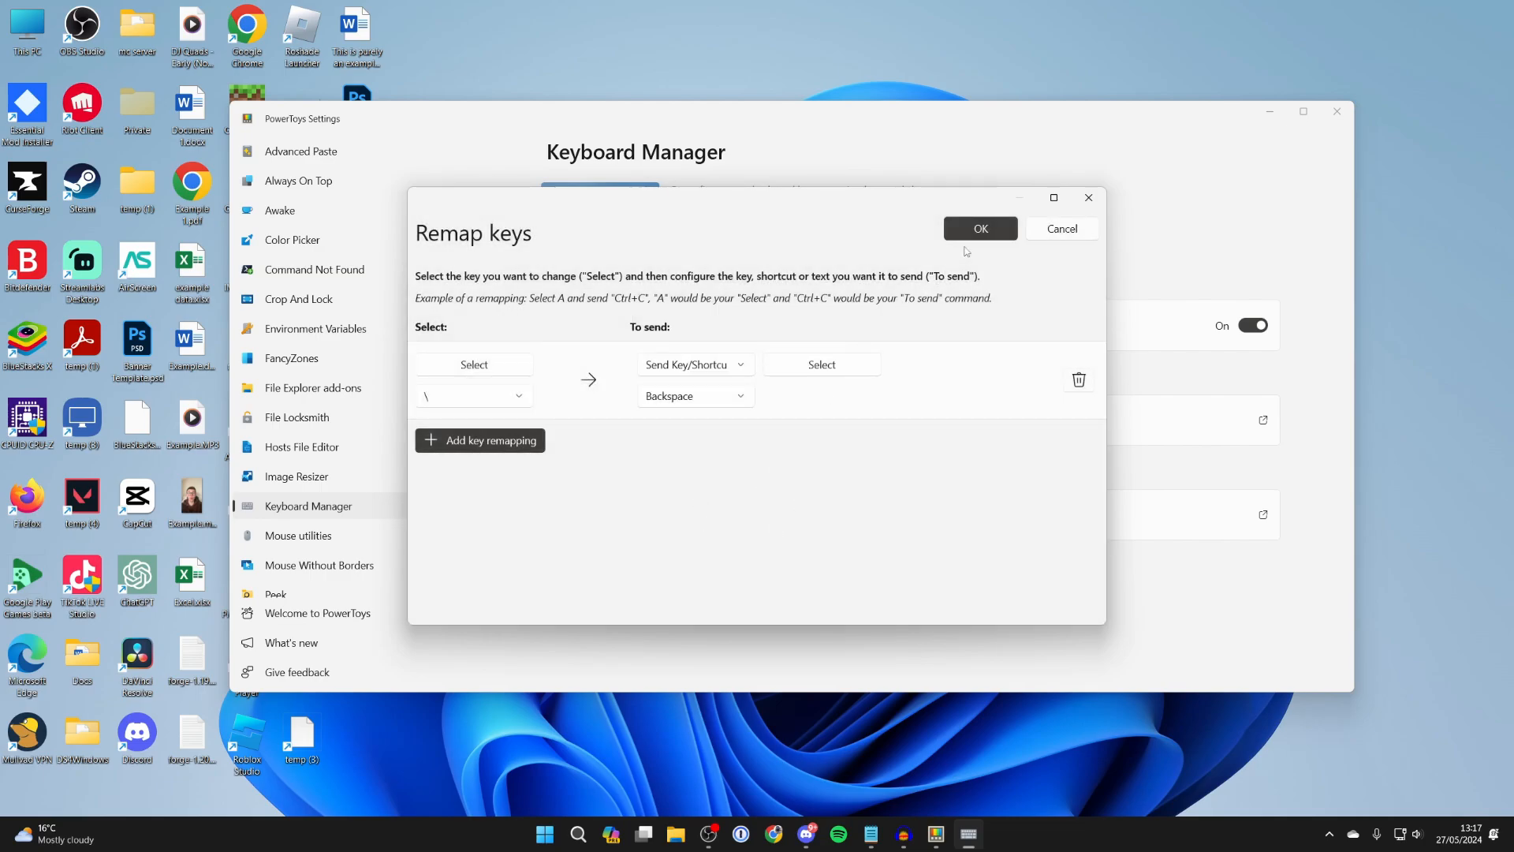
click(979, 229)
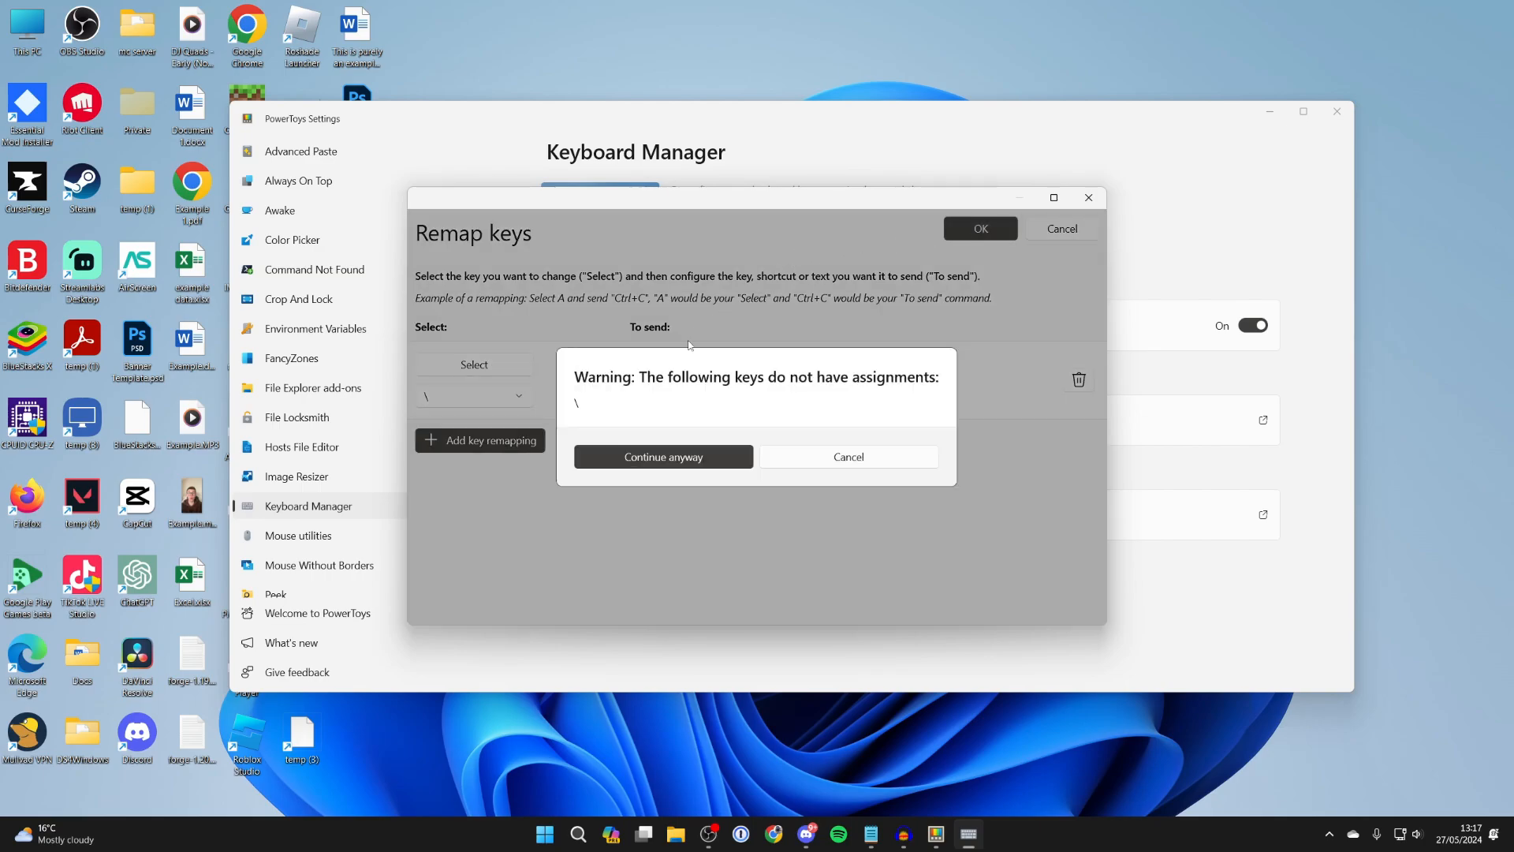